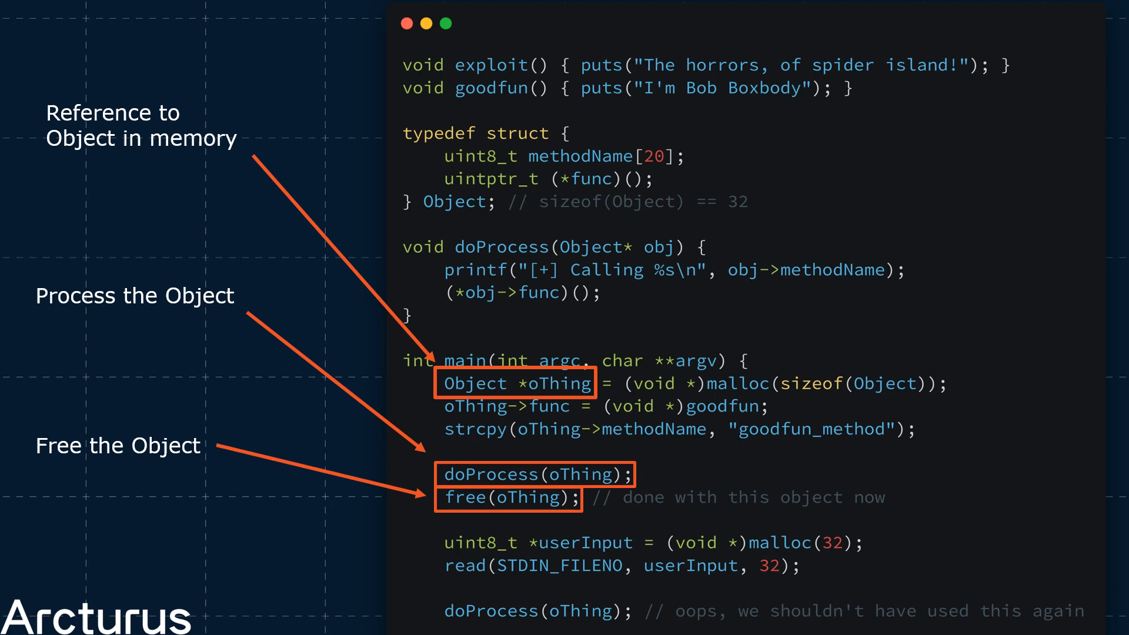
pyautogui.scroll(-3)
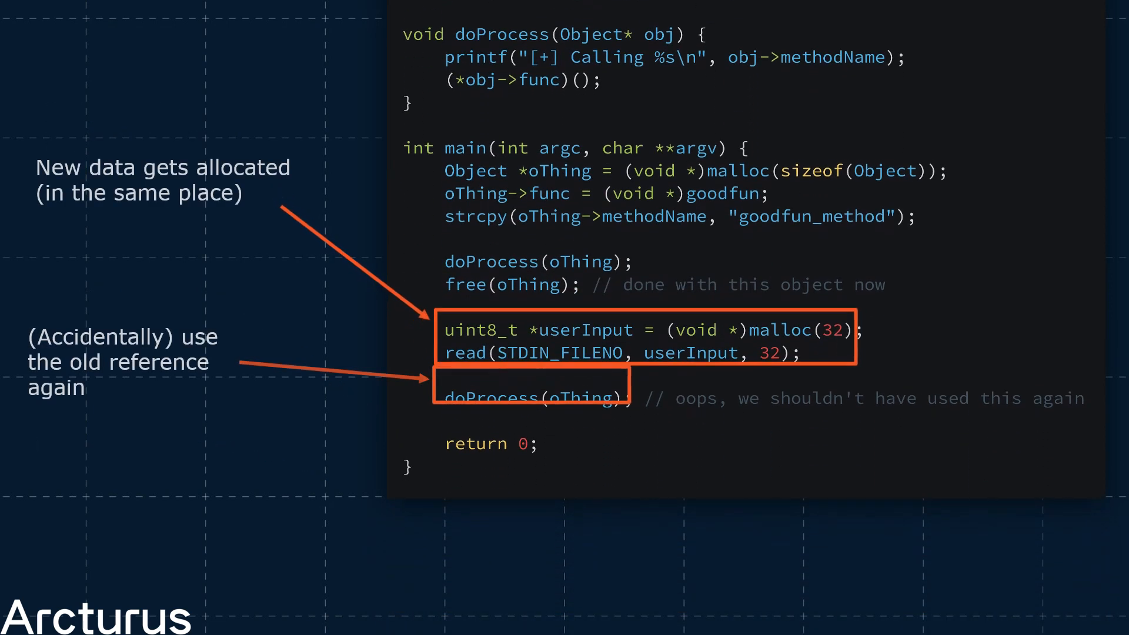